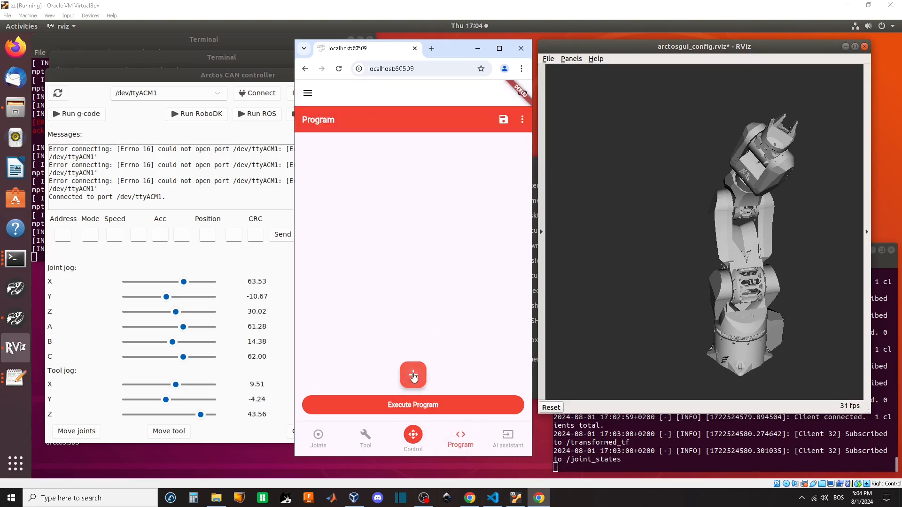
Step: Add joints and gripper blocks inside a Repeat loop with count 4
click(412, 374)
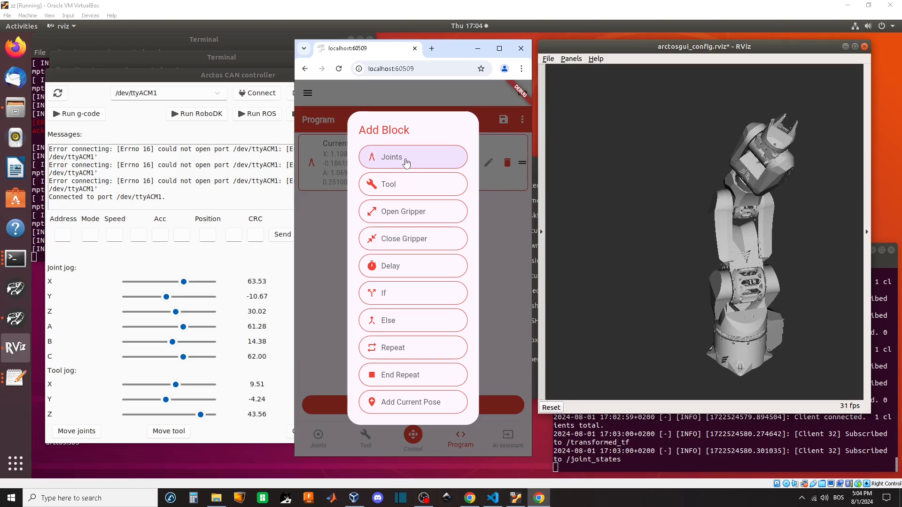
click(413, 157)
text(4)
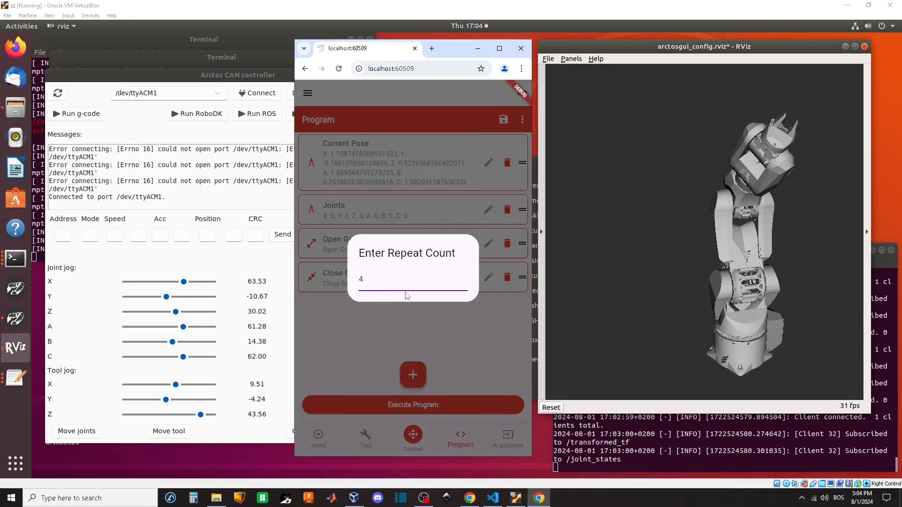
key(Return)
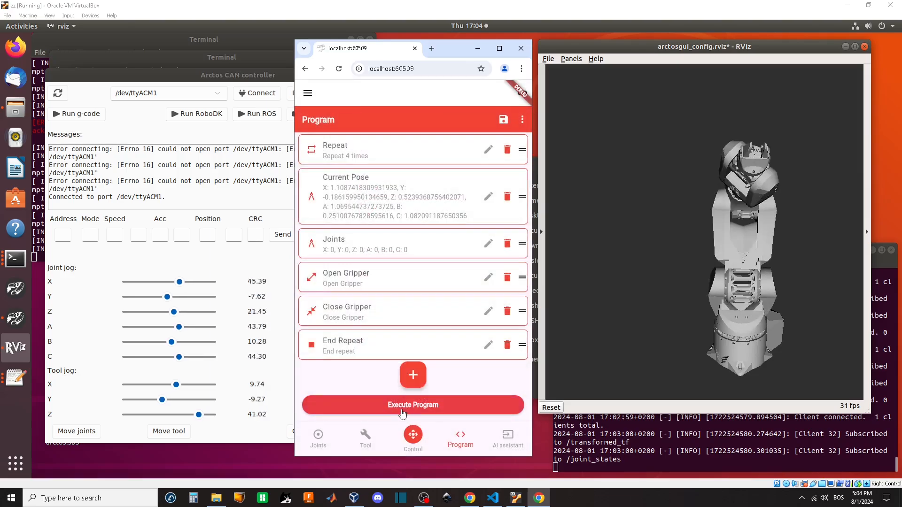
Step: Execute the looped block program repeatedly, bringing the RViz arm to zero joints
click(413, 405)
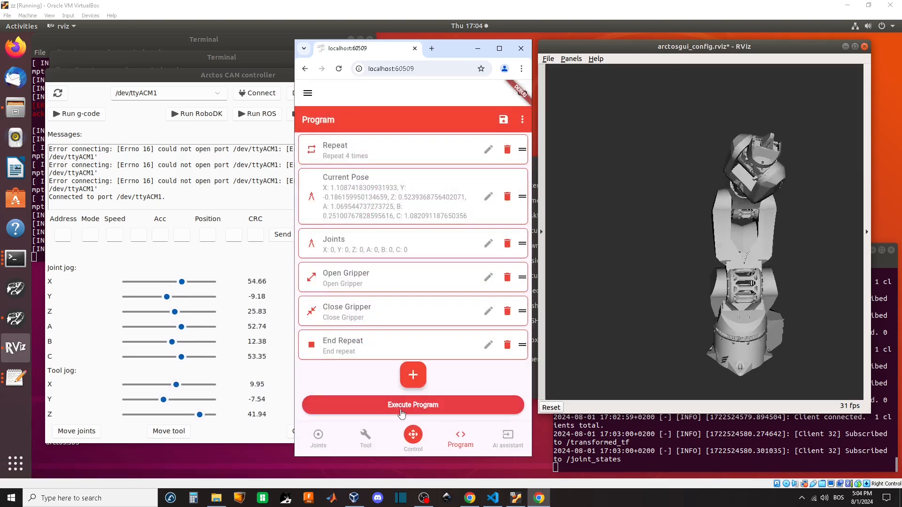
click(412, 405)
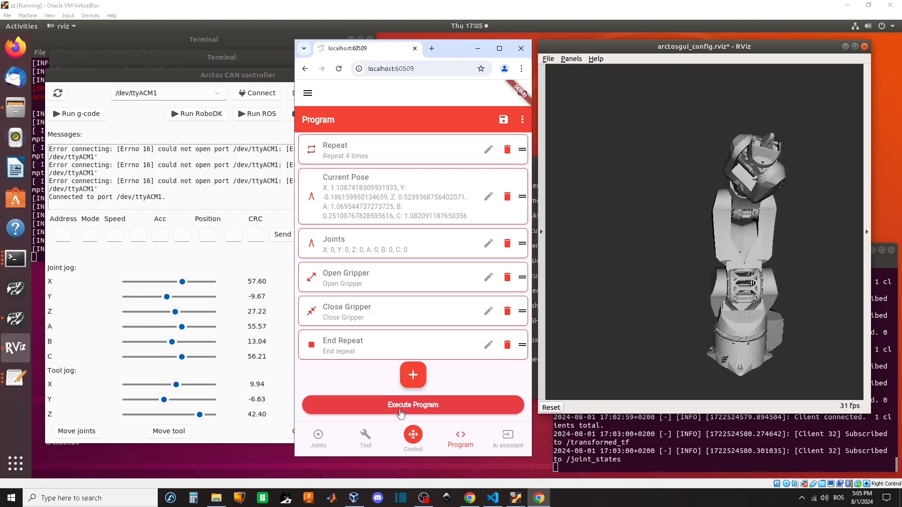
click(412, 404)
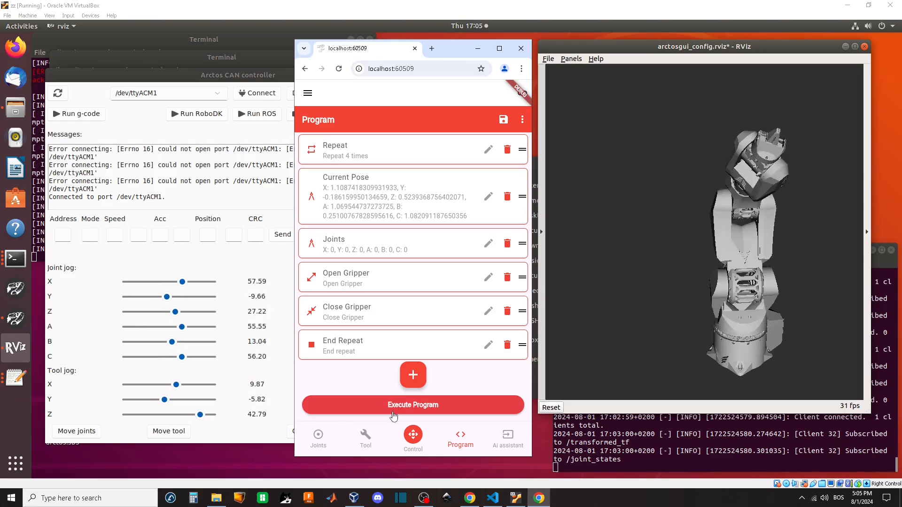
click(413, 404)
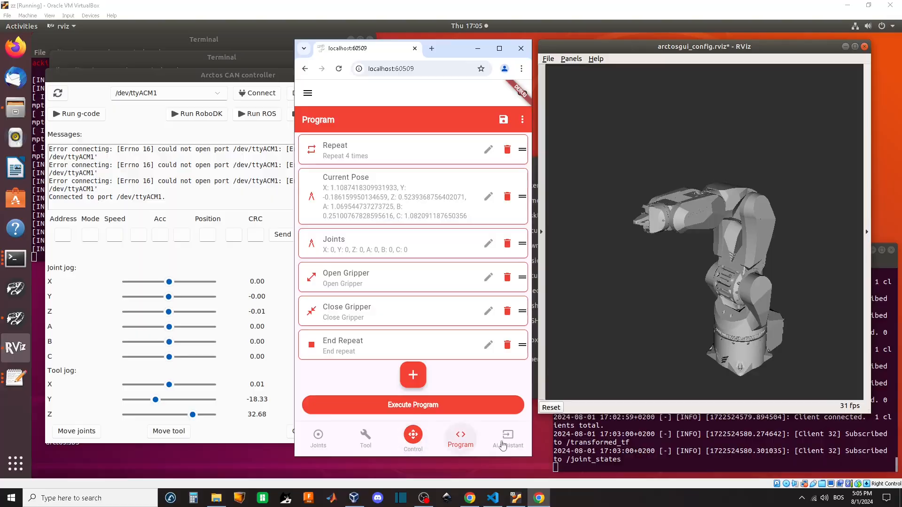
Step: Ask the AI assistant to go to a random pose and open the gripper
click(507, 439)
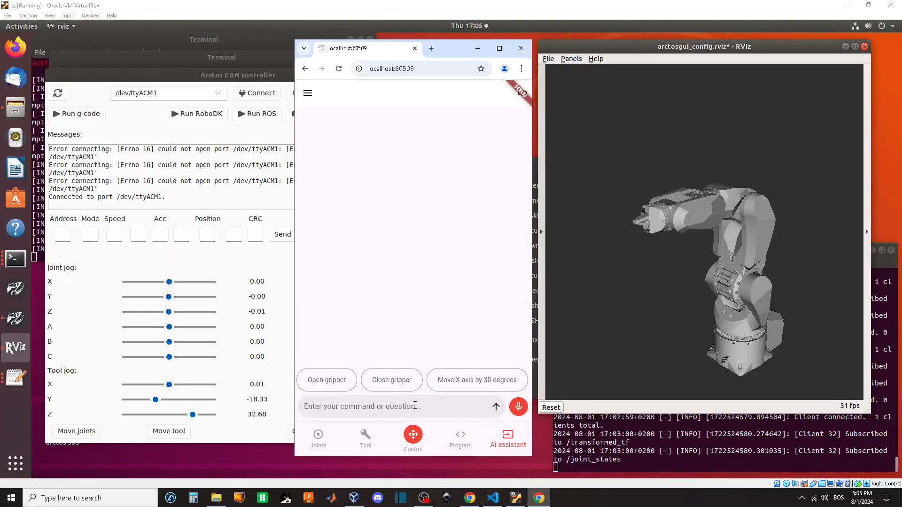
text(go to random pose)
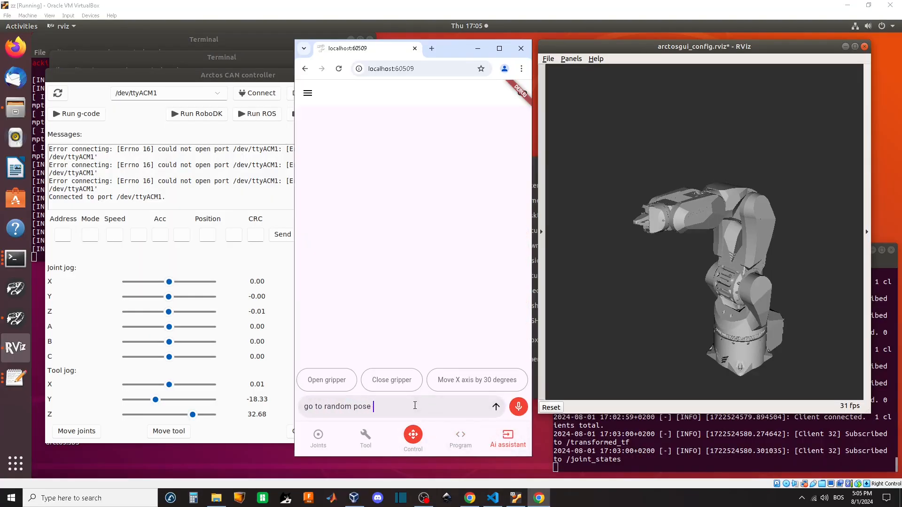
click(494, 407)
text(open)
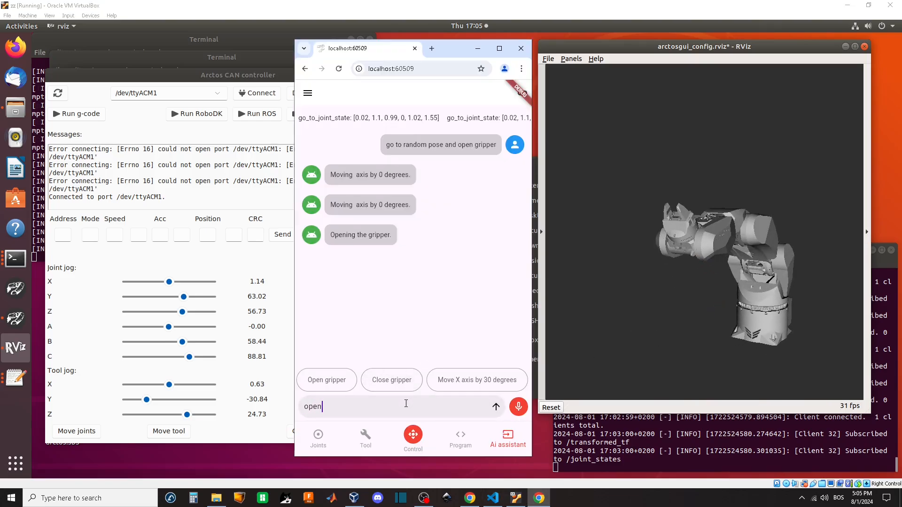
Step: Ask the assistant to open the gripper 5 times and go to zero
text(gripper 5 times and)
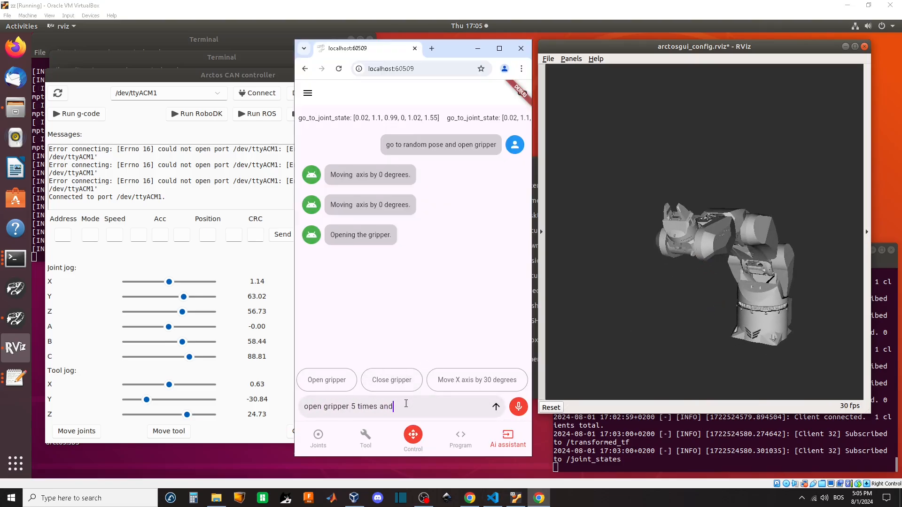
click(494, 407)
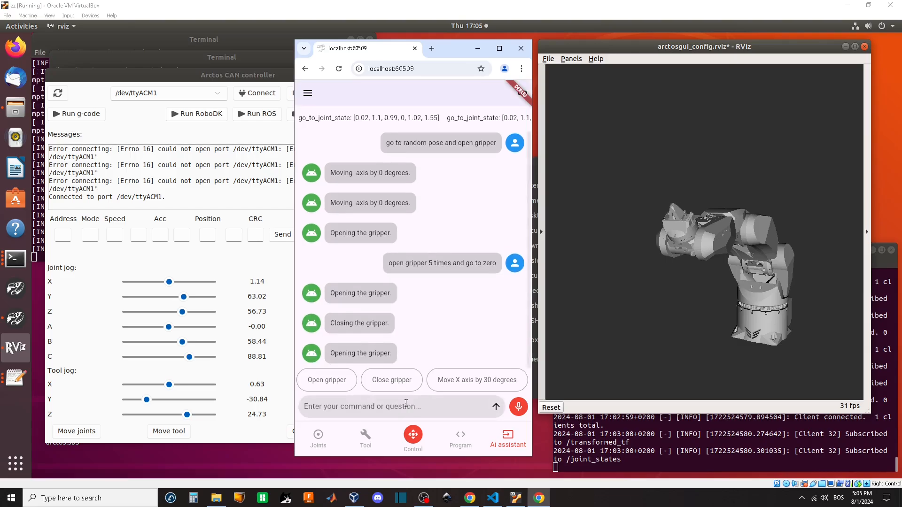